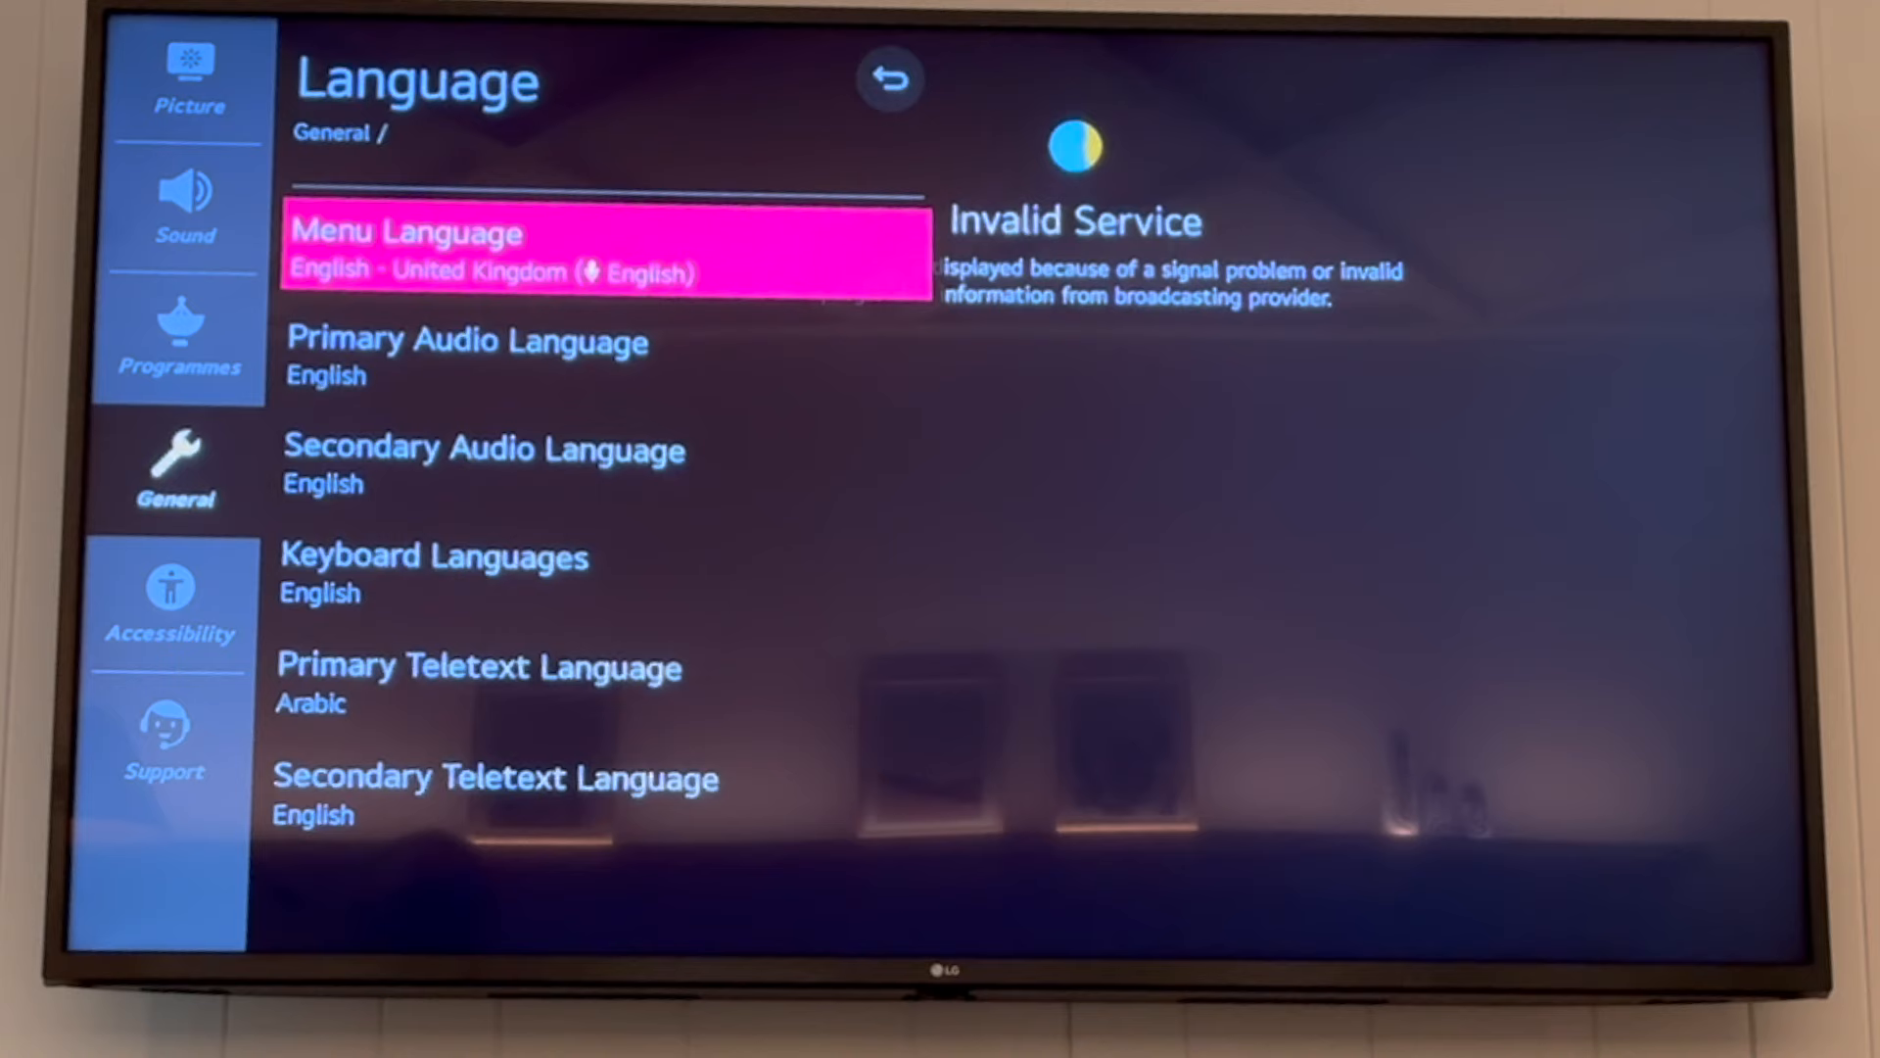
{"action": "key", "text": "Down"}
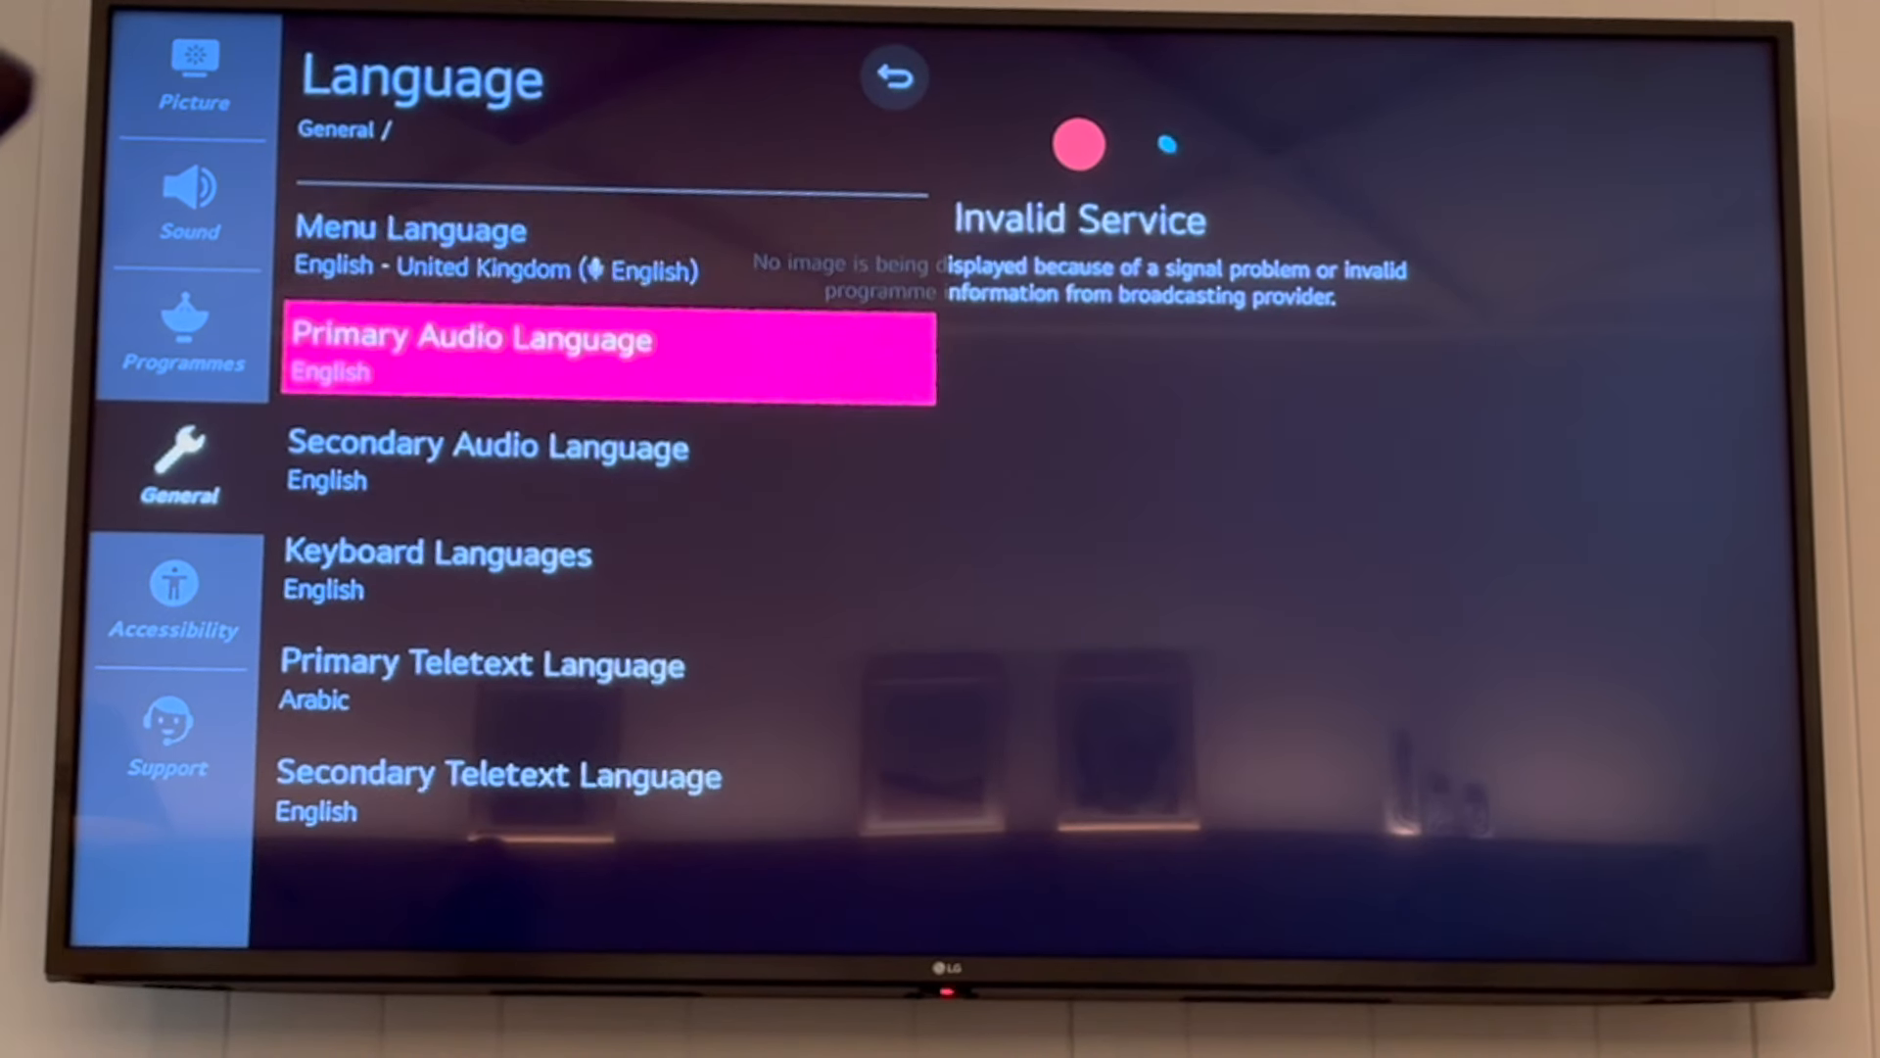
{"action": "key", "text": "Down"}
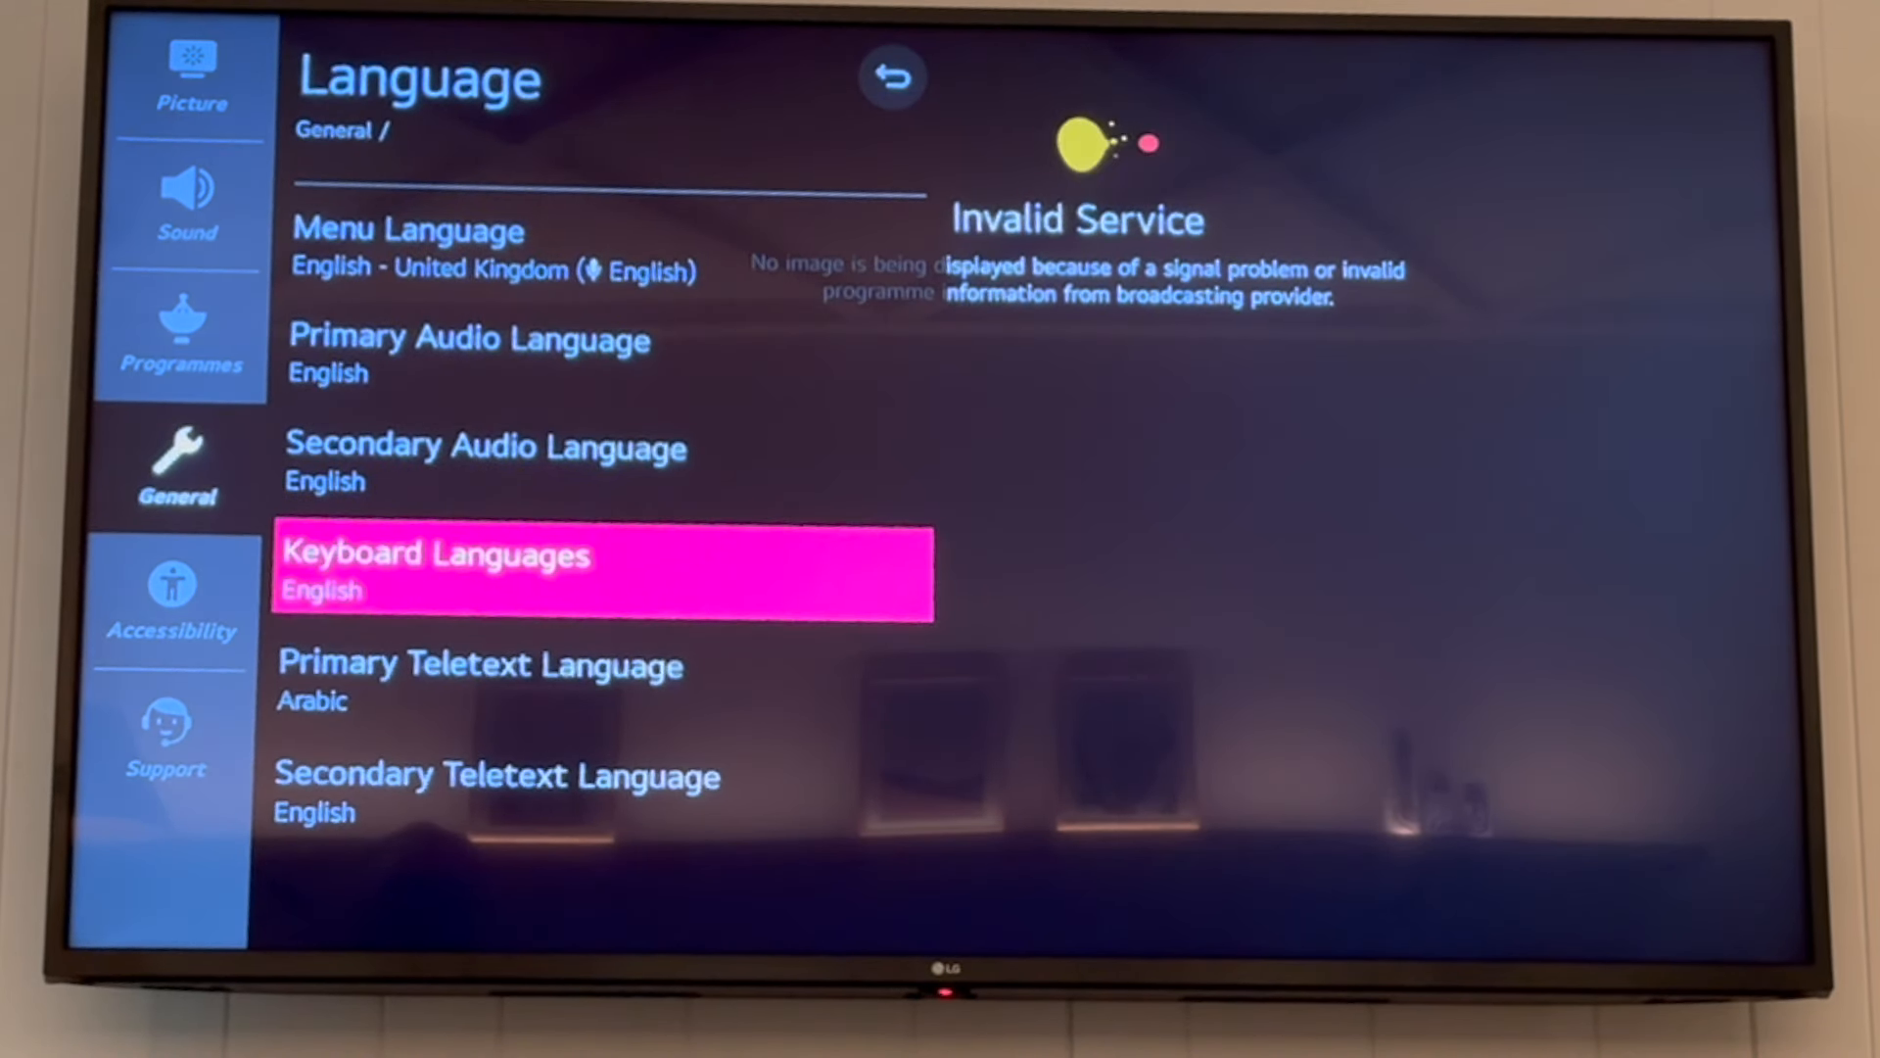